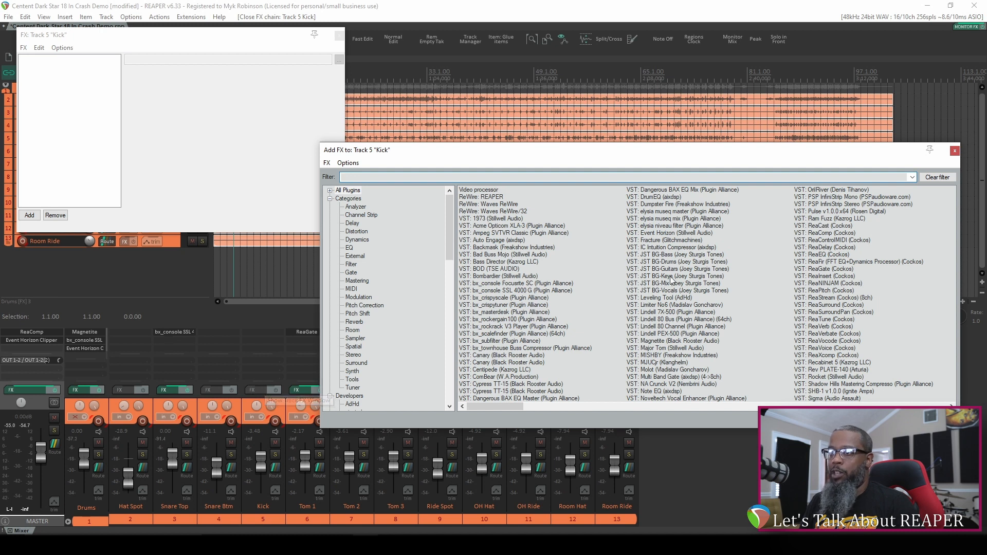
Step: Select the Plugin Alliance folder in the Add FX browser's developer list
scroll(down, 3)
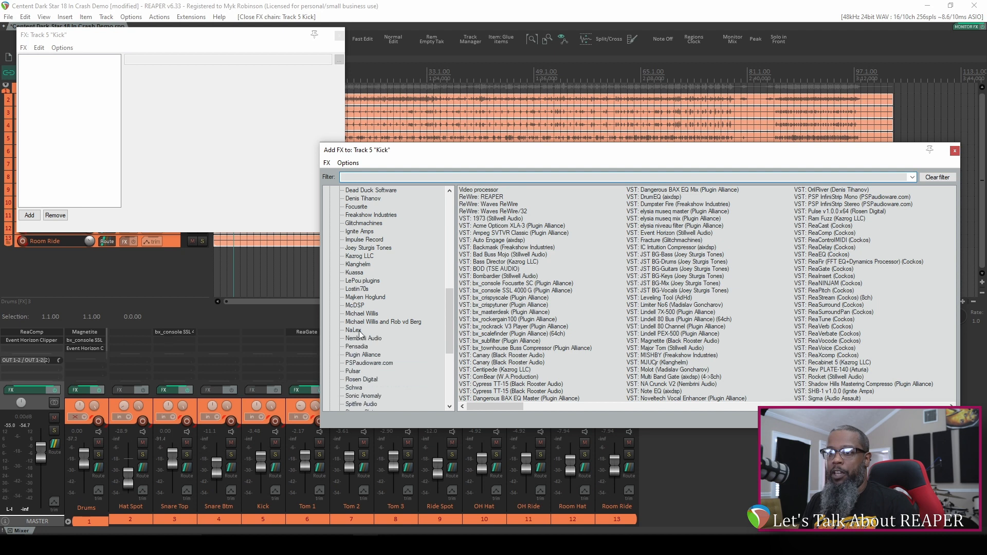
click(363, 330)
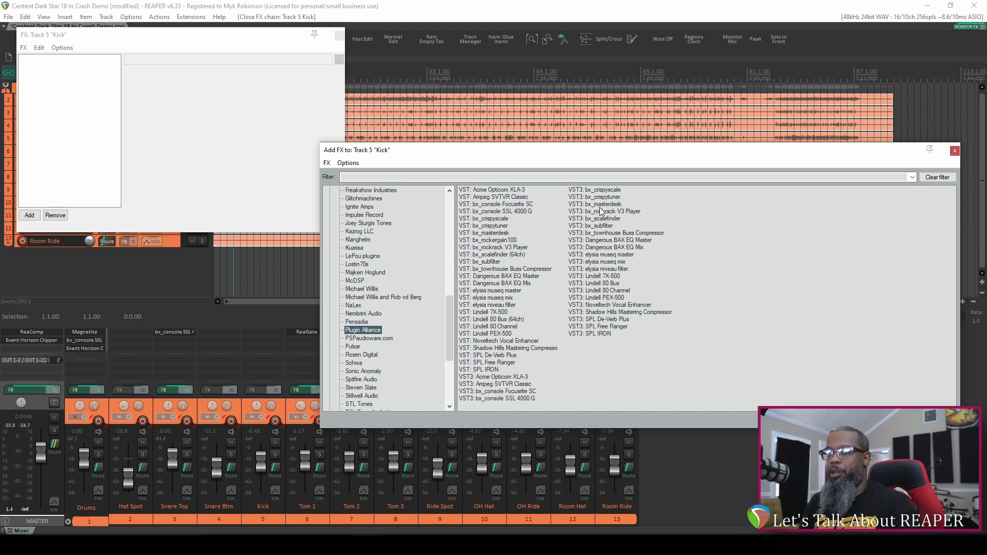
Step: Set duplicate plug-ins of different types to 'Show only VST3 if present' via Options
click(349, 162)
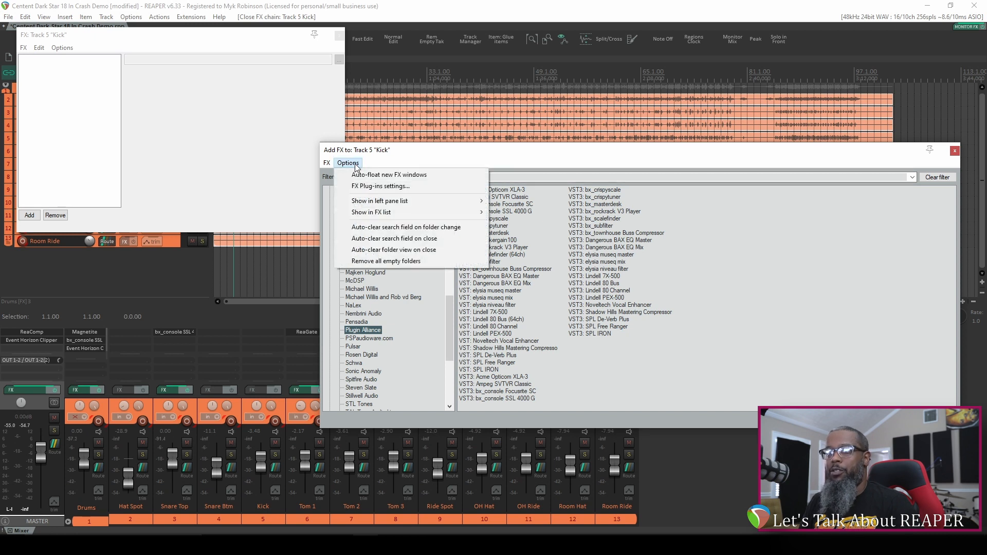
mouse_move(371, 211)
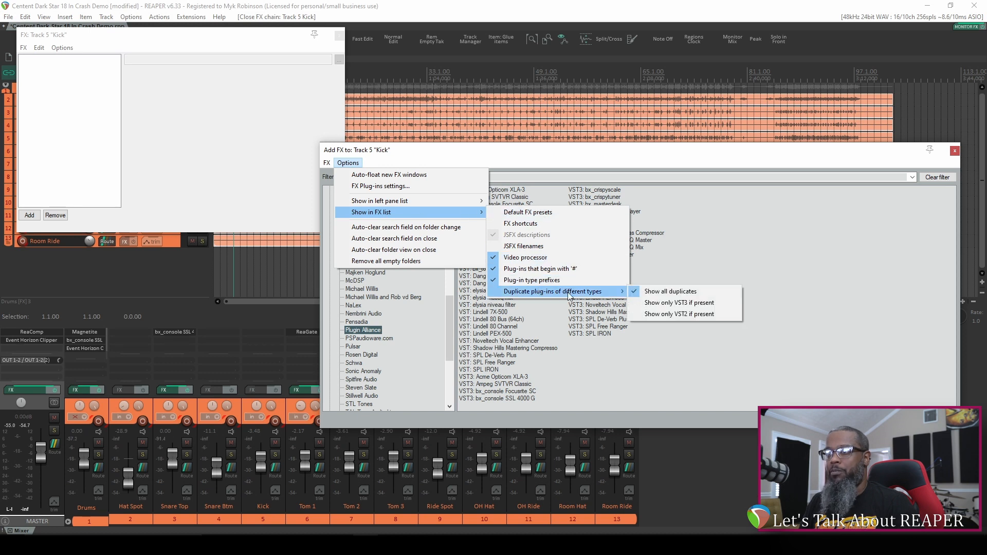
mouse_move(669, 291)
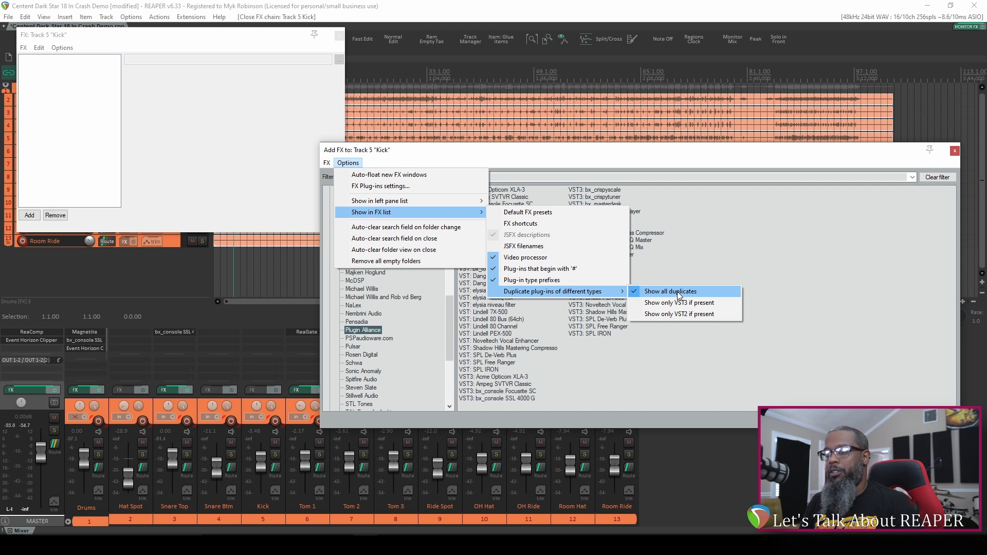
mouse_move(679, 302)
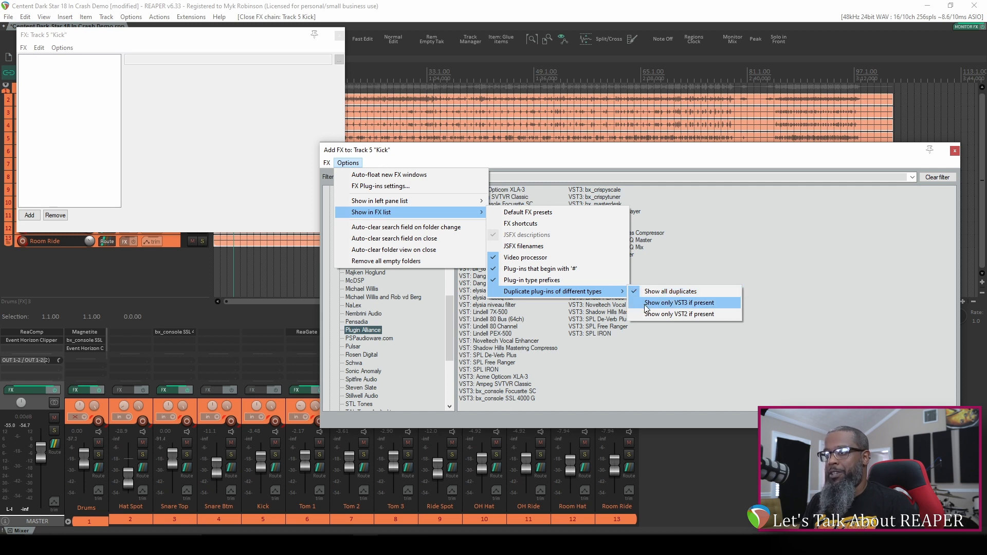
click(679, 302)
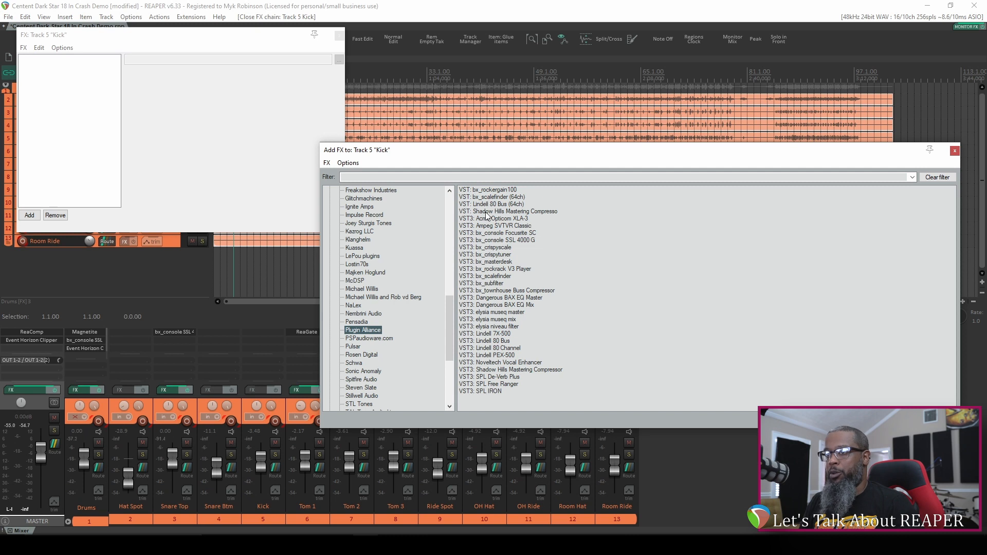
mouse_move(519, 326)
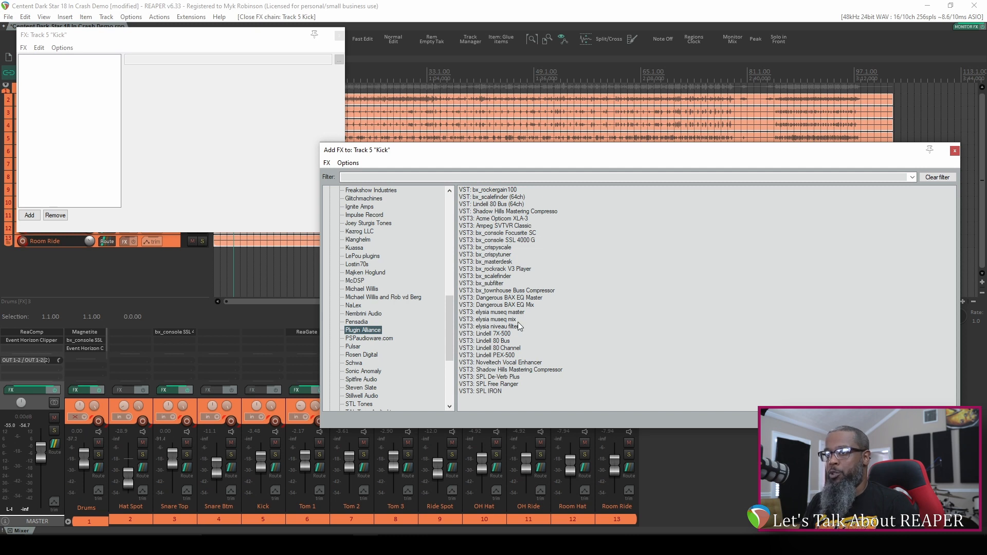
mouse_move(382, 336)
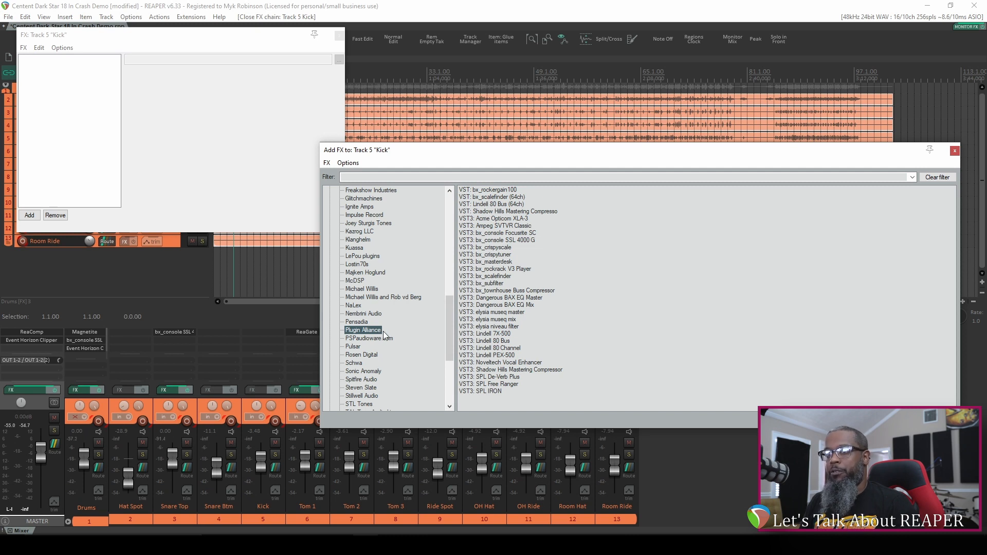
Step: Select the PSPaudioware.com folder, now listing only VST3 PSP InfiniStrip Mono and Stereo
click(369, 338)
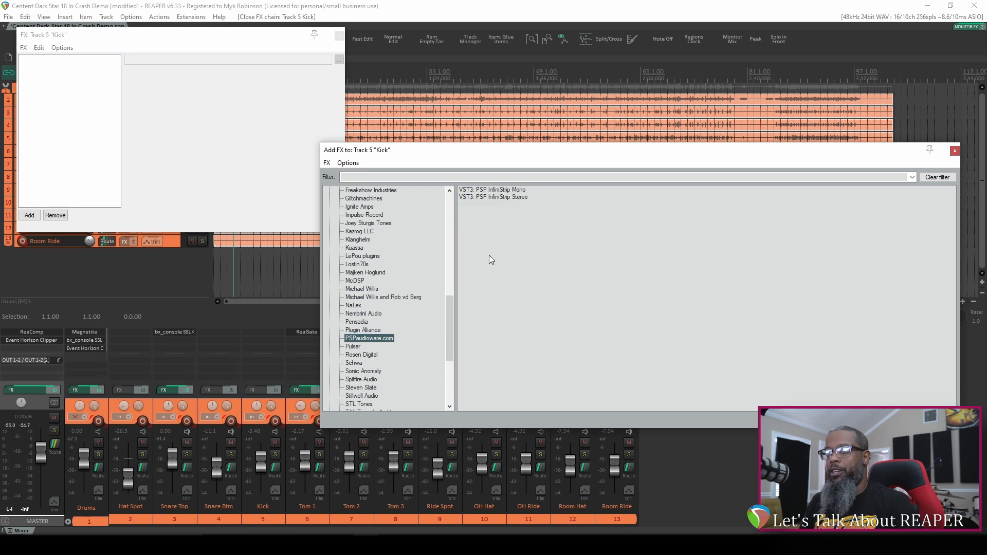
mouse_move(471, 205)
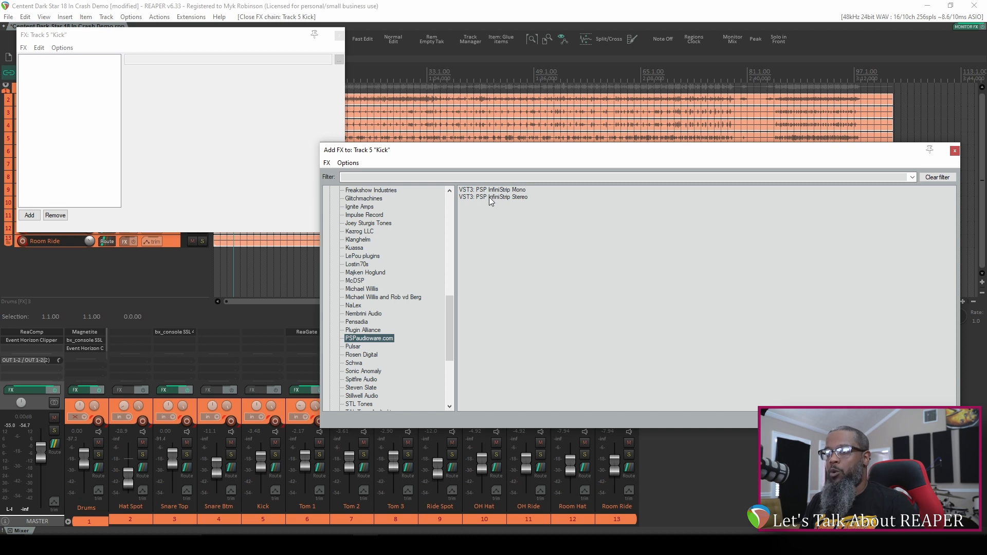
mouse_move(379, 260)
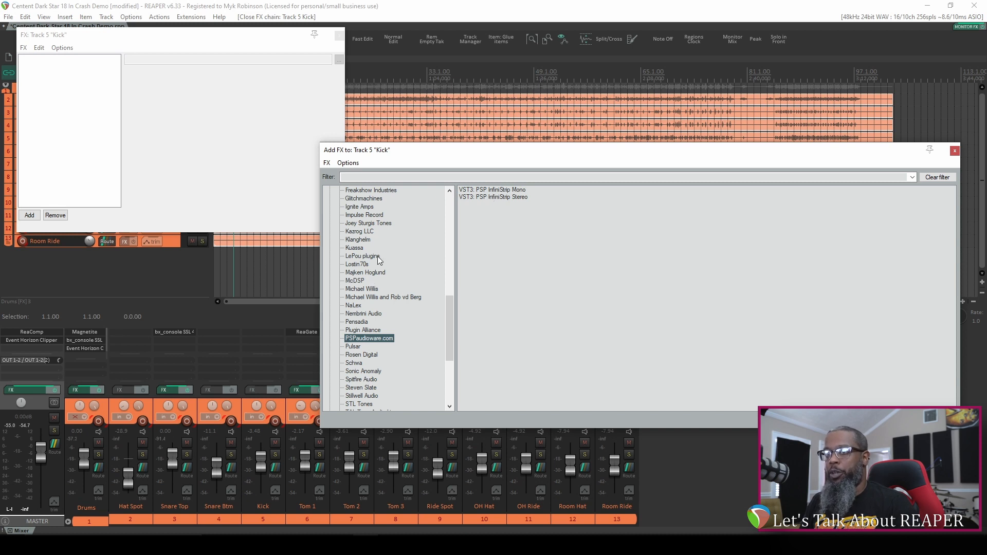